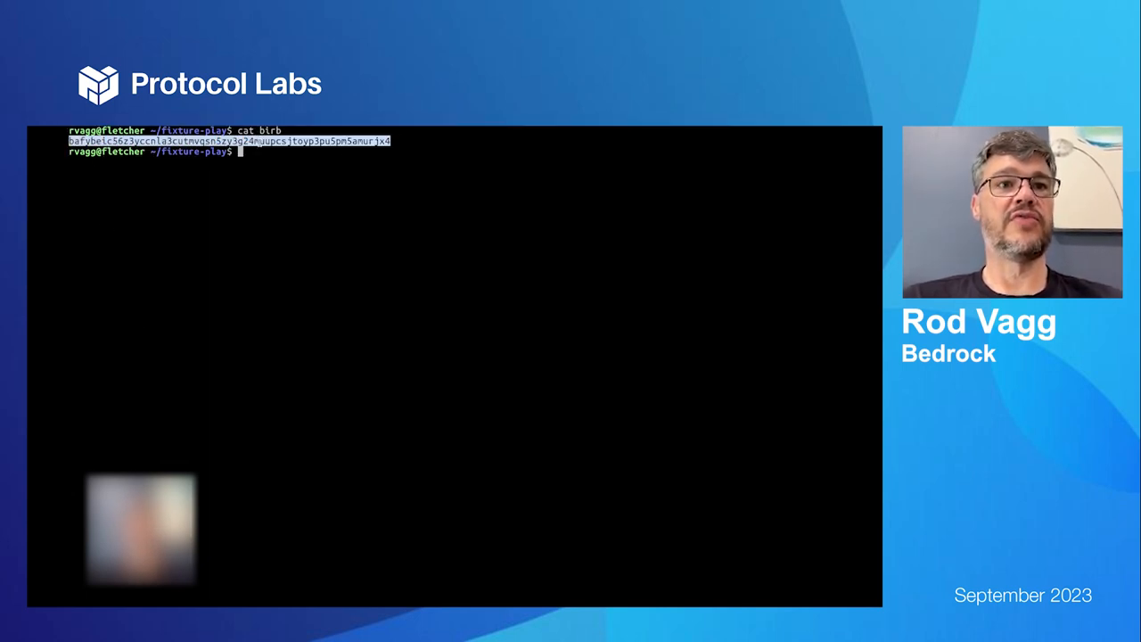
Fetch the CID read from the birb file with lassie fetch
type("lassie fetch bafybeic56z3yccnla3cutmvqsn5zy3g24muupcsjtoyp3pu5pm5amurjx4")
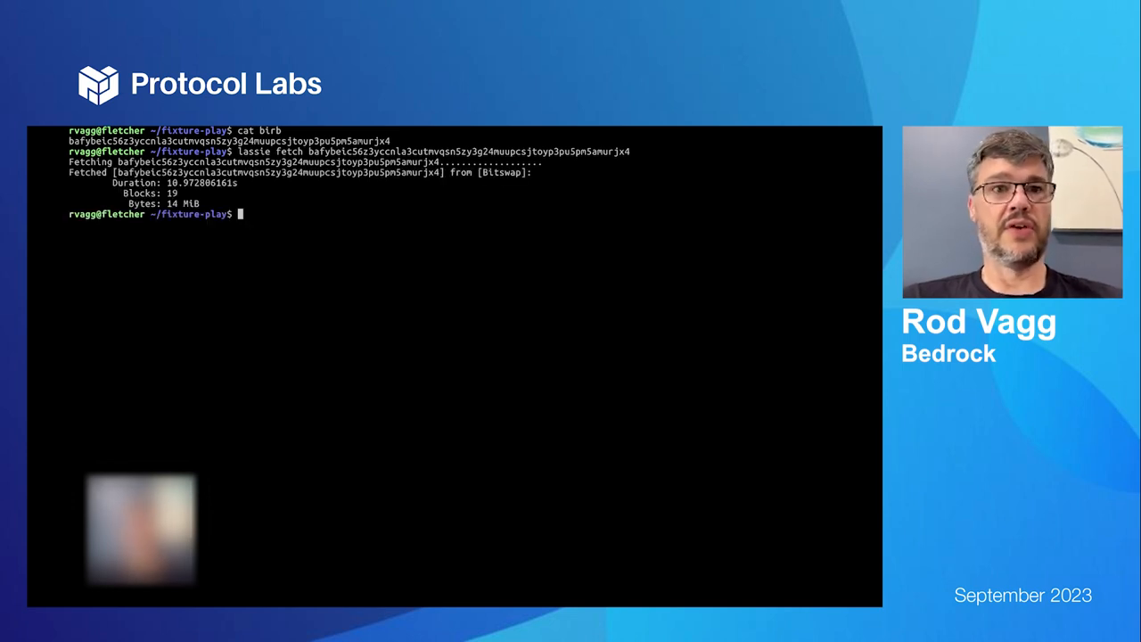
type("fixtureplate e")
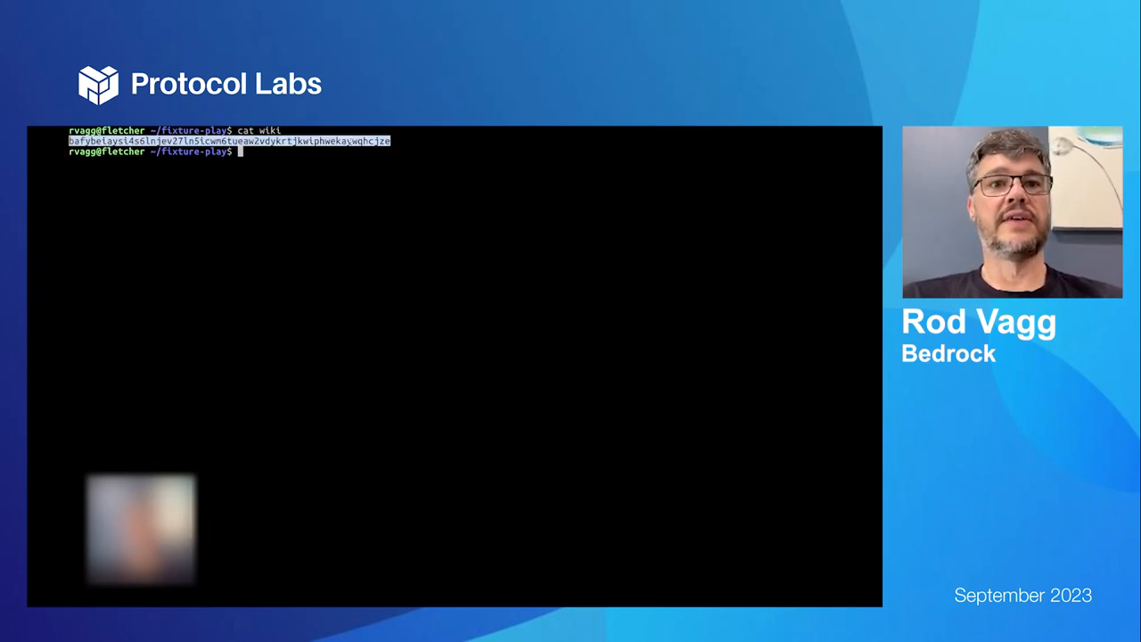
Fetch the /wiki/Cat path under the bafybeiaysi4… wiki CID with Lassie
type("lassie fetch")
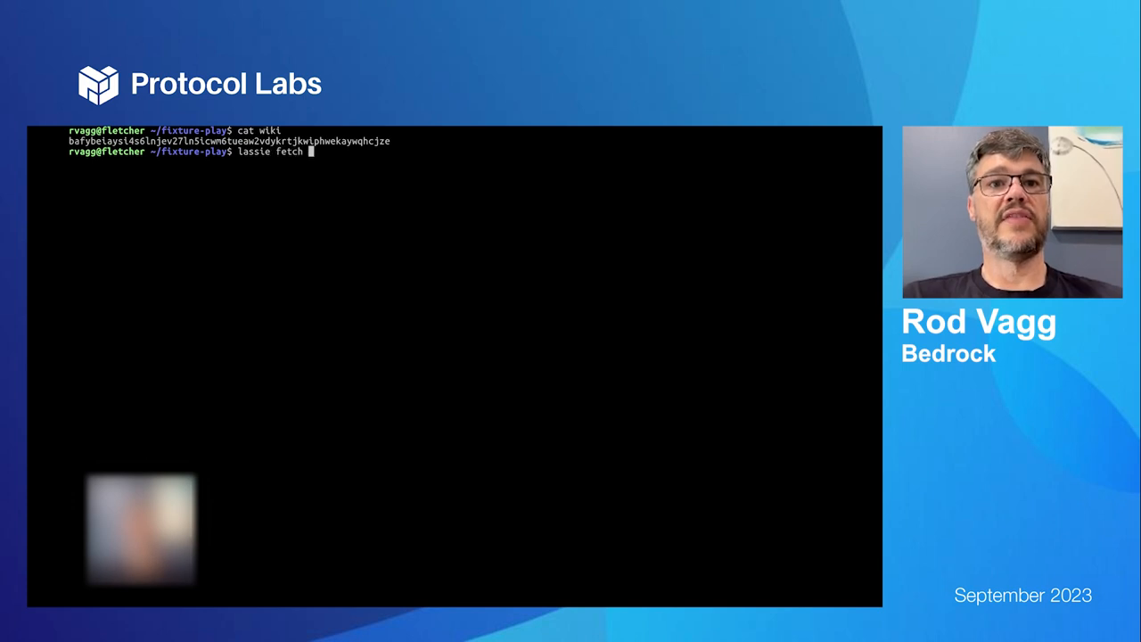
type("bafybeiaysi4s6lnjev27ln5icwn6tueaw2vdykrtjkwiphwekaywqhcjze/wiki/")
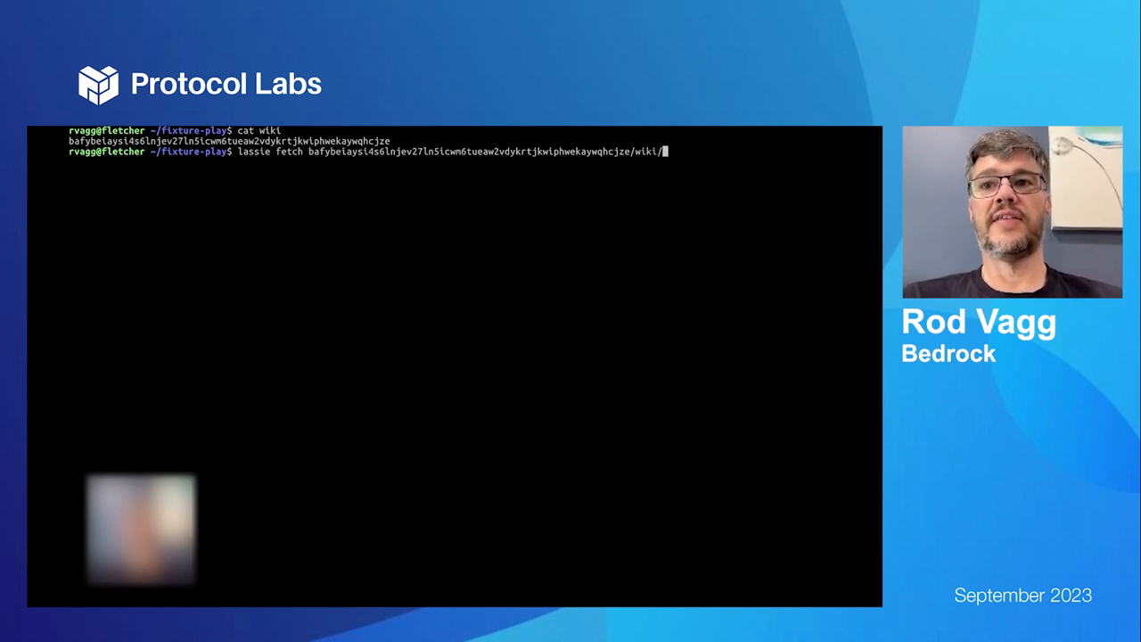
type("Cat")
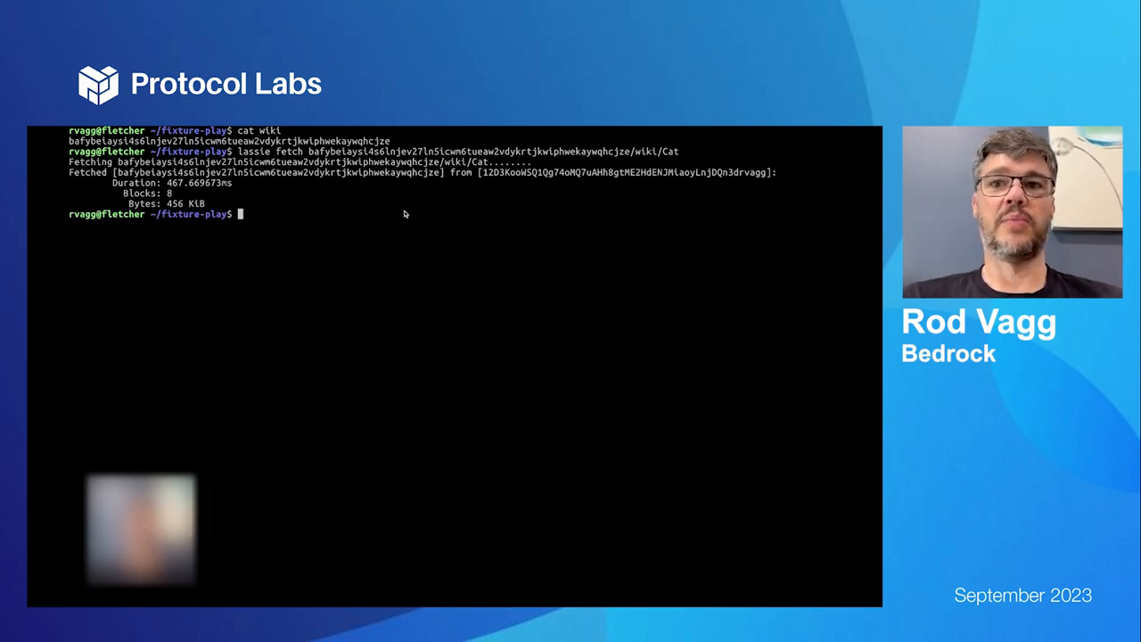
Type a fixtureplate explain command on the bafybeiaysi4….car file
type("fixtureplate")
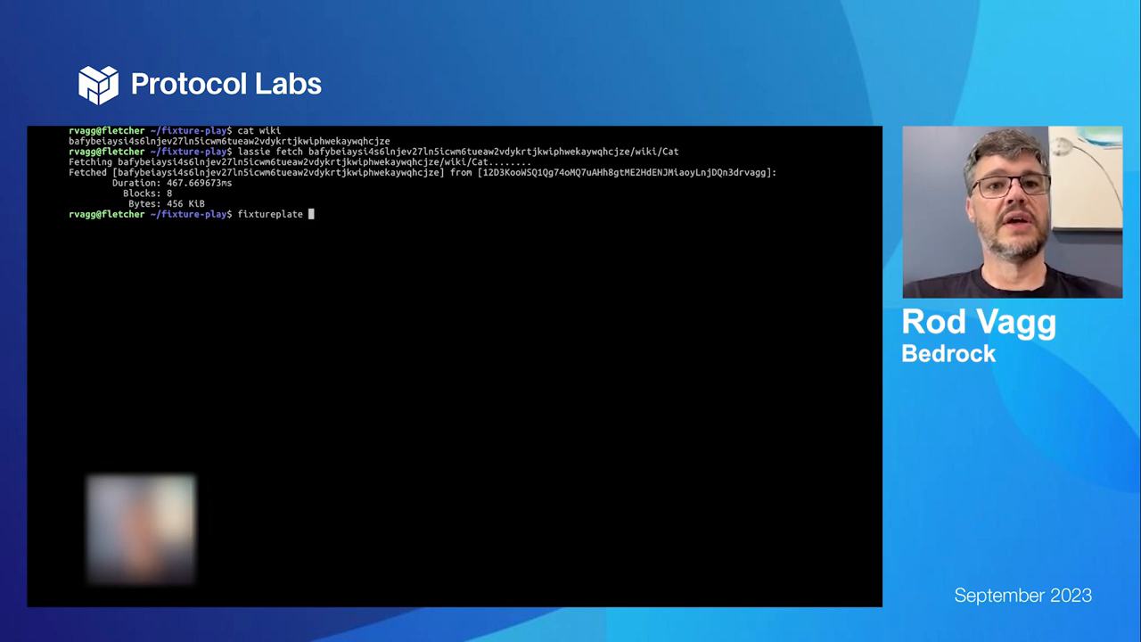
type("explain")
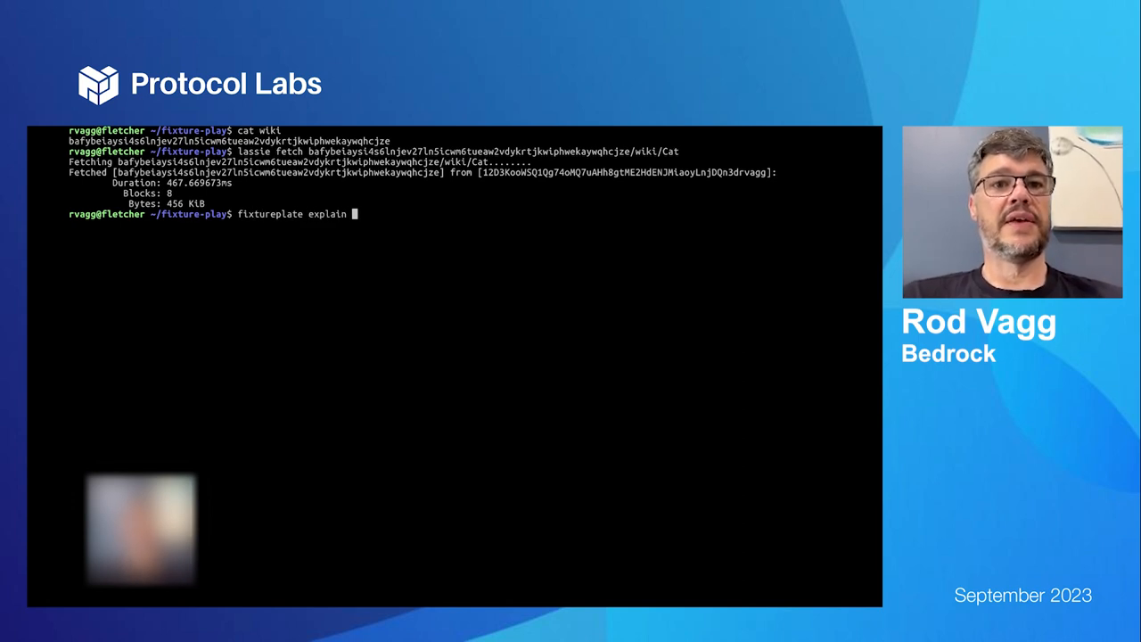
type("bafybeiaysi4s6lnjev27ln5icwm6tueaw2vdykrtjkwiphwekaywqhcjze.car")
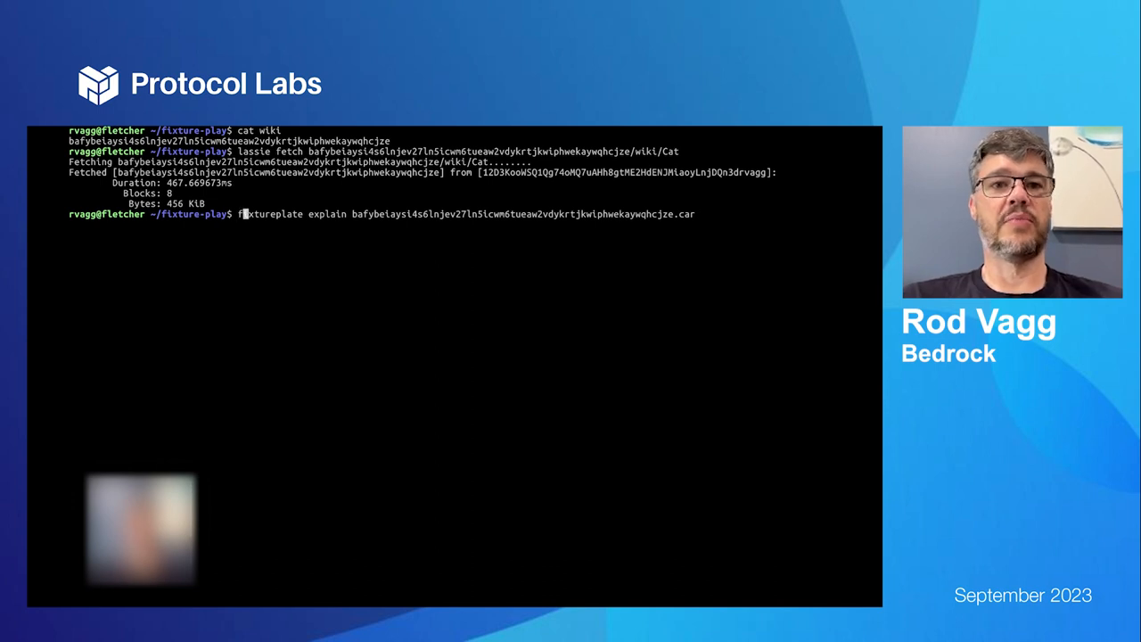
Add the --car option to explain the fetched /wiki/Cat CAR
type("--car")
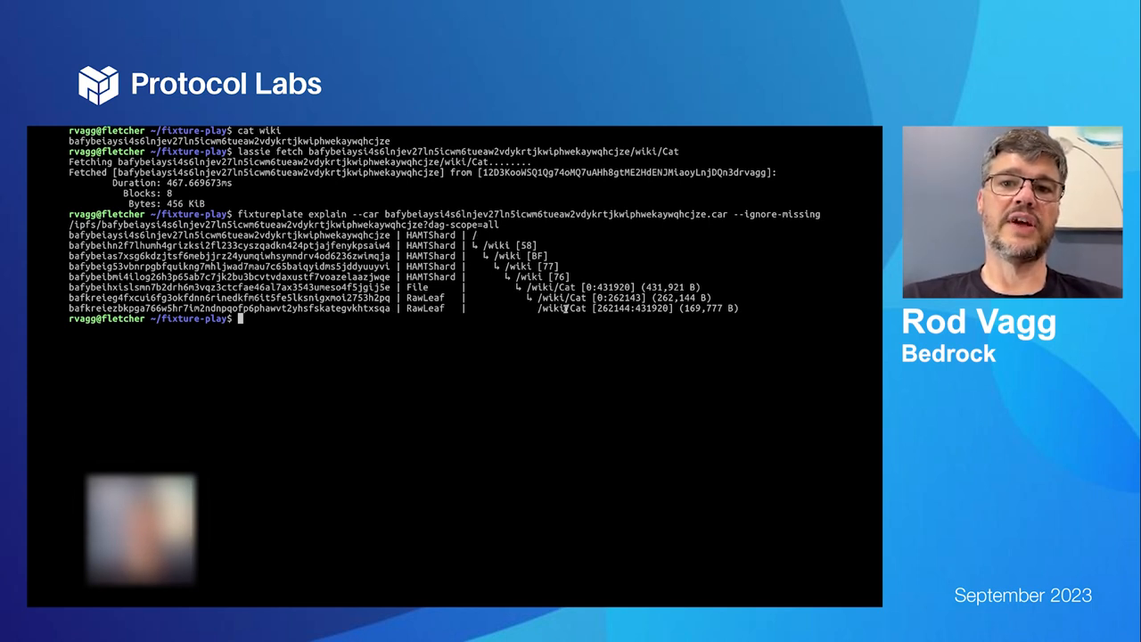
mouse_move(503, 348)
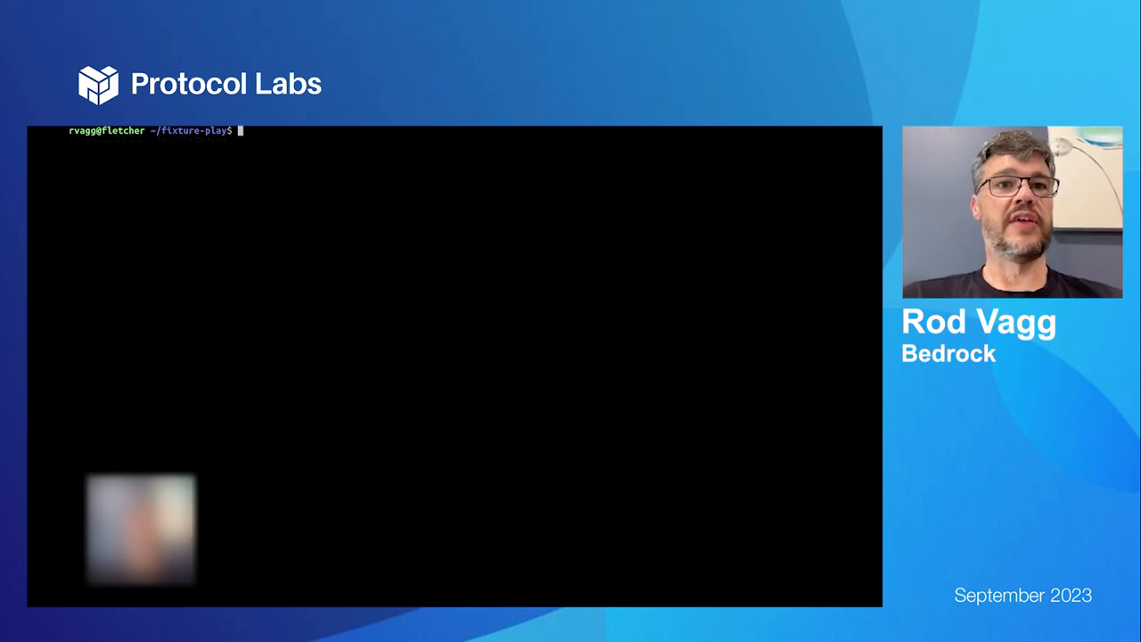
Generate a CAR with fixtureplate 'dir(10*file:1k)' and explain its ten leaves
type("fixtureplate")
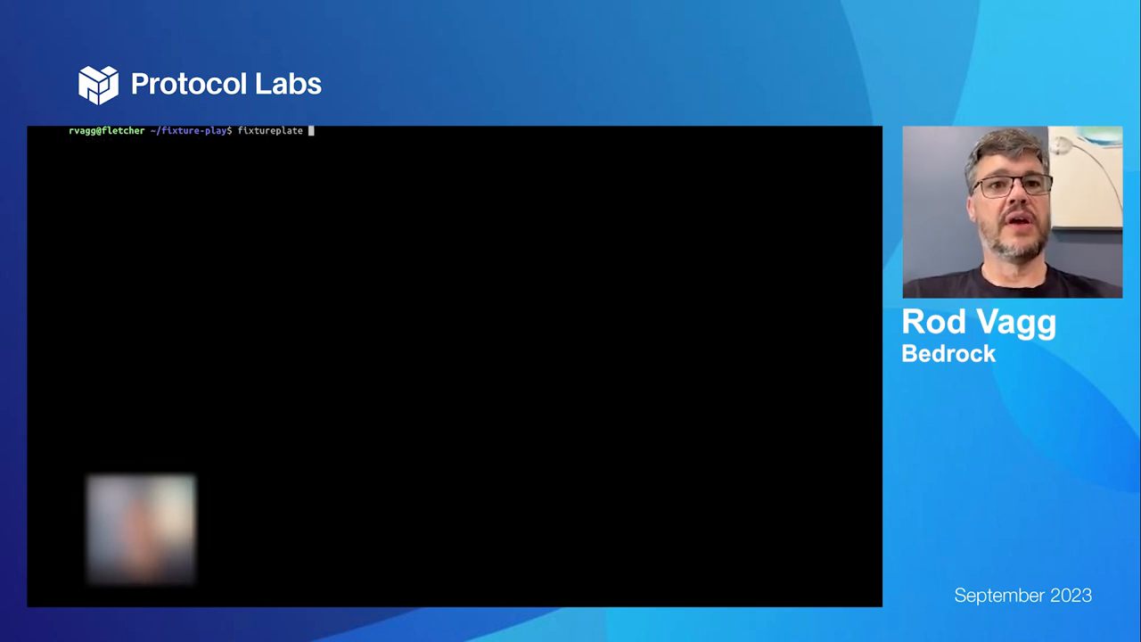
type("generate")
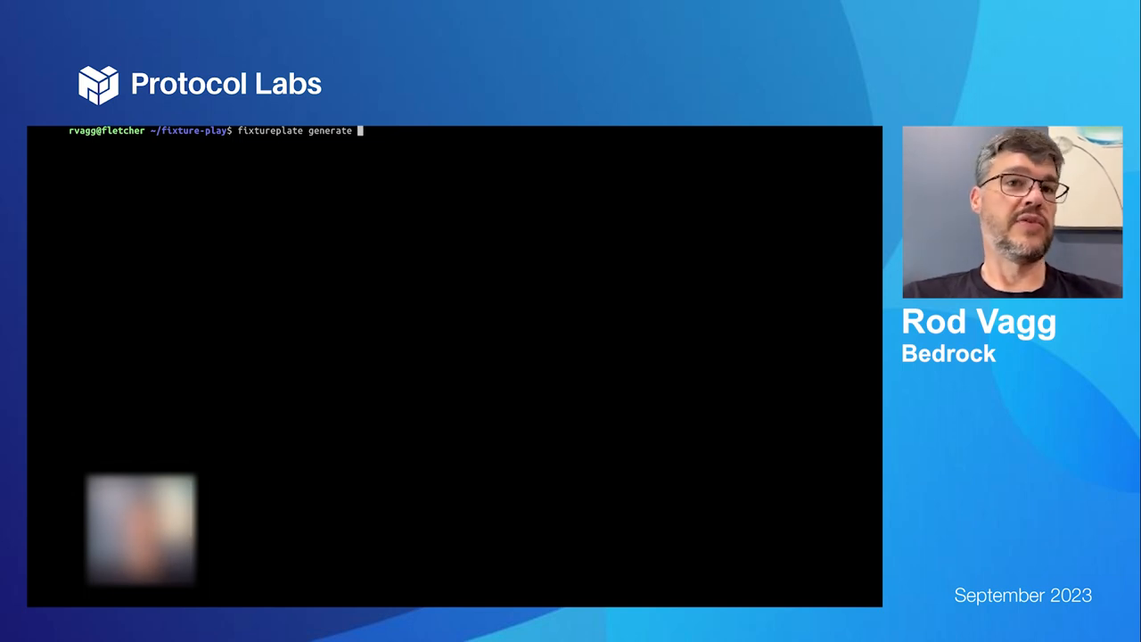
type("'")
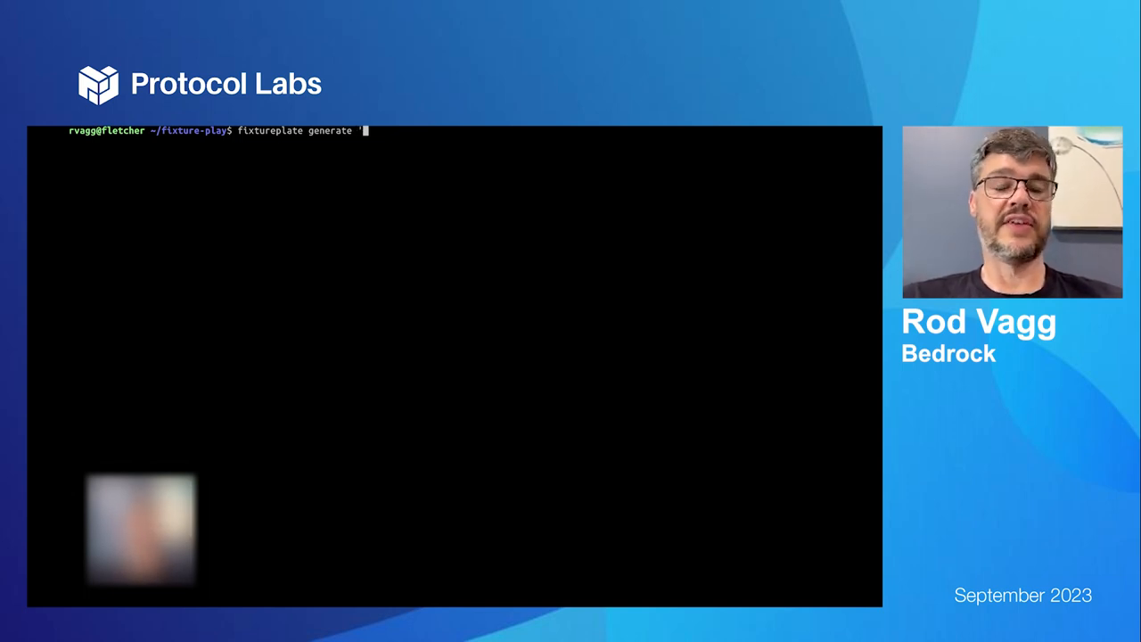
type("dir(")
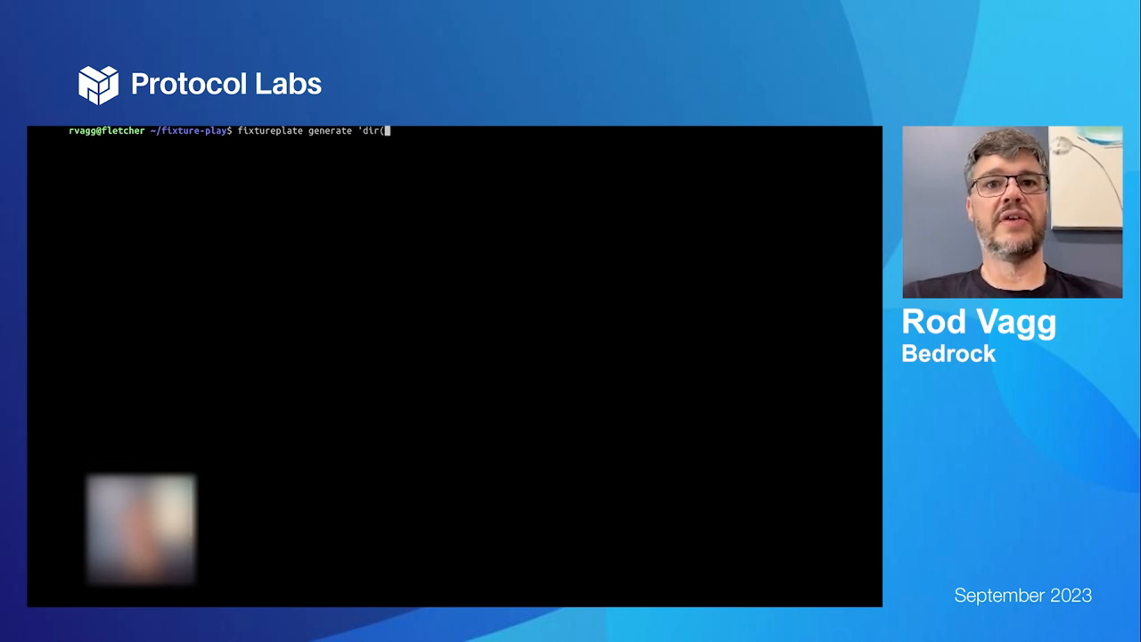
type("10*file:")
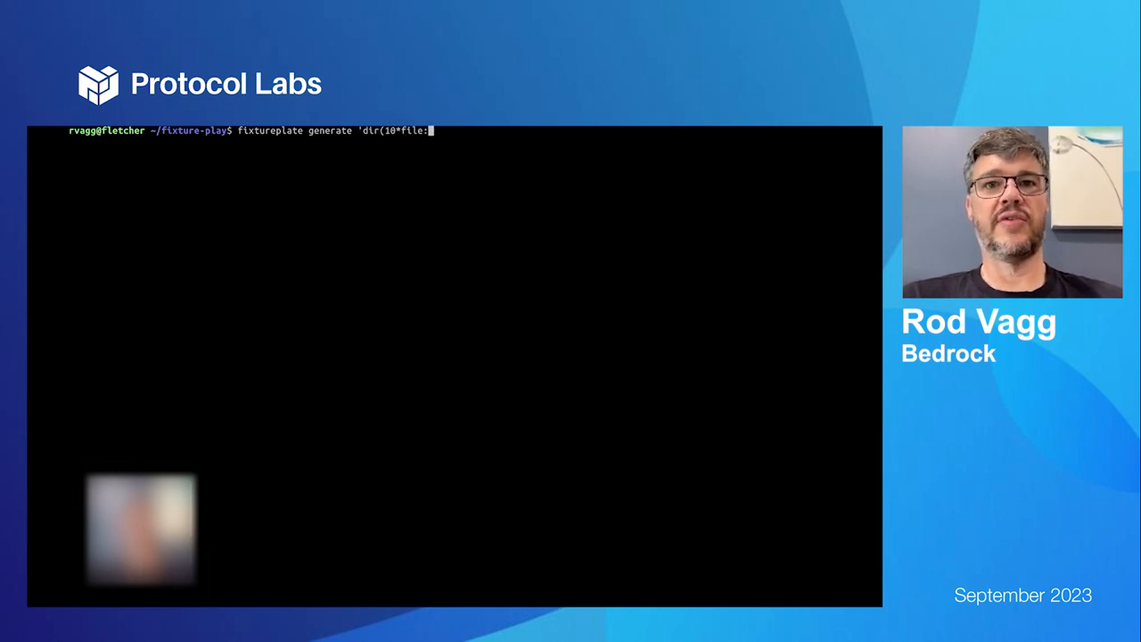
type("1k)'")
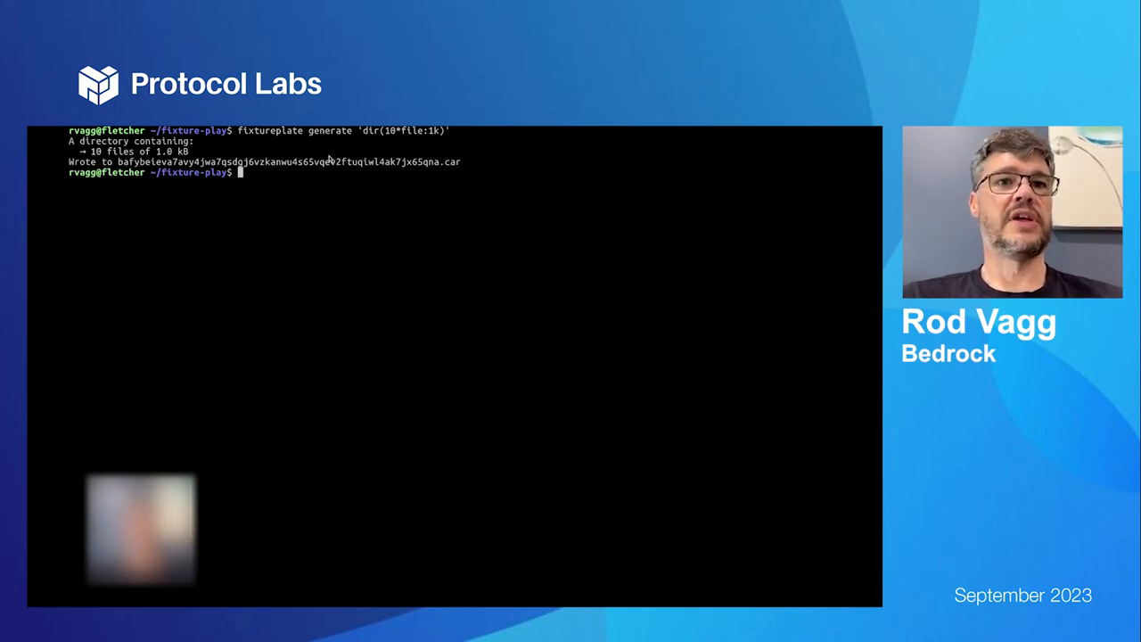
type("fixtureplate generate 'dir(1*file:1k")
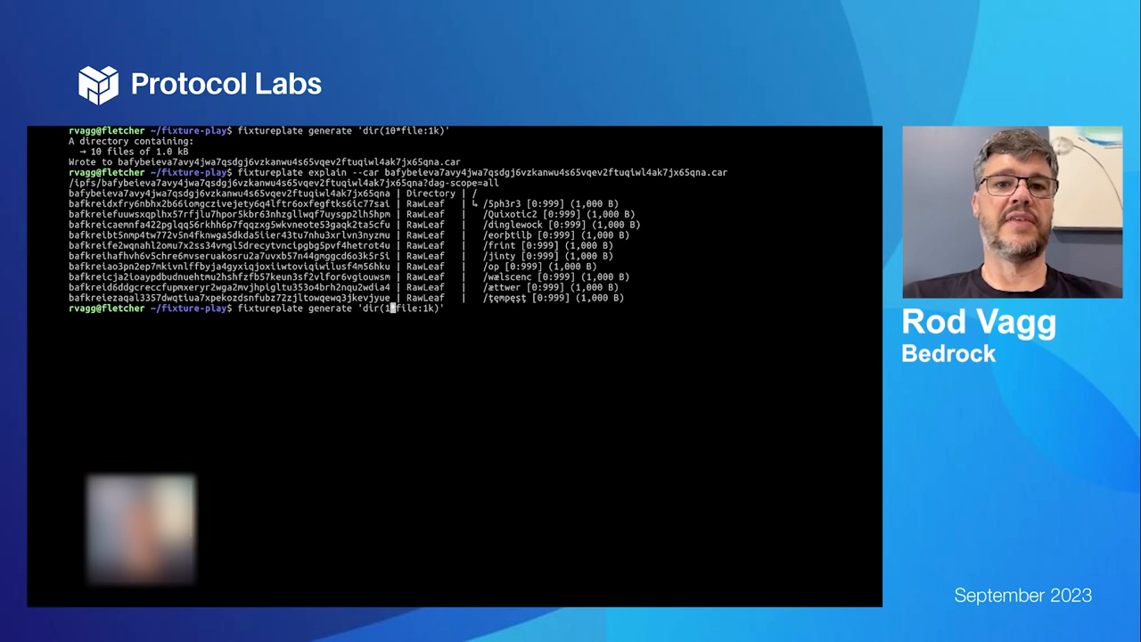
Generate 'dir(1*file:1MiB,dir{sharded}(~20*file:~10))' and begin the explain command
type("1MiB,")
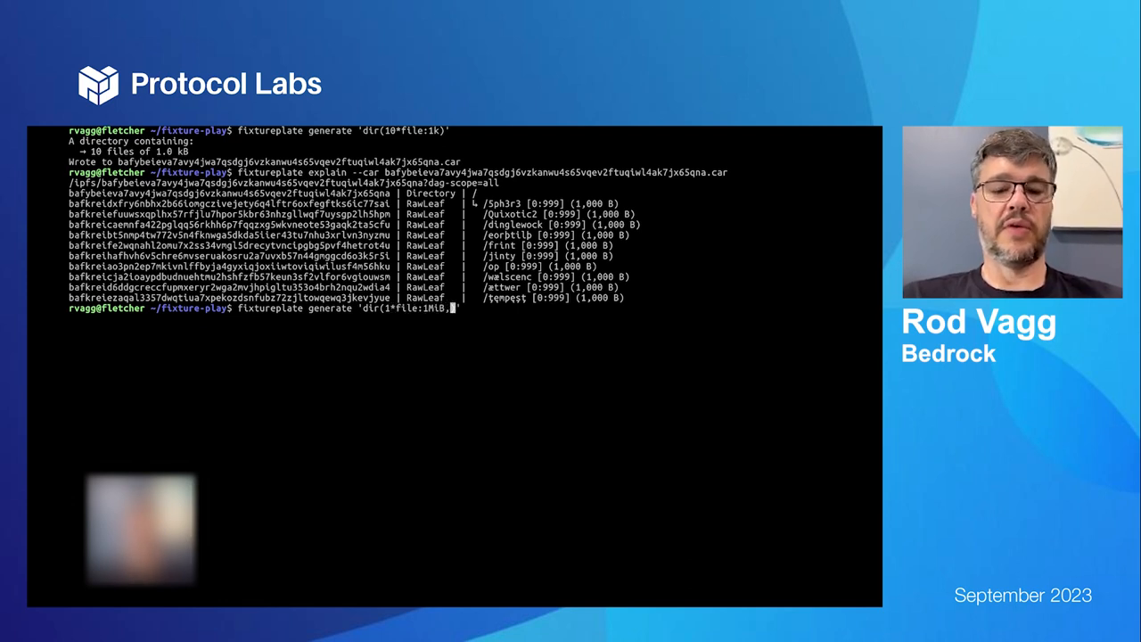
type("dir{")
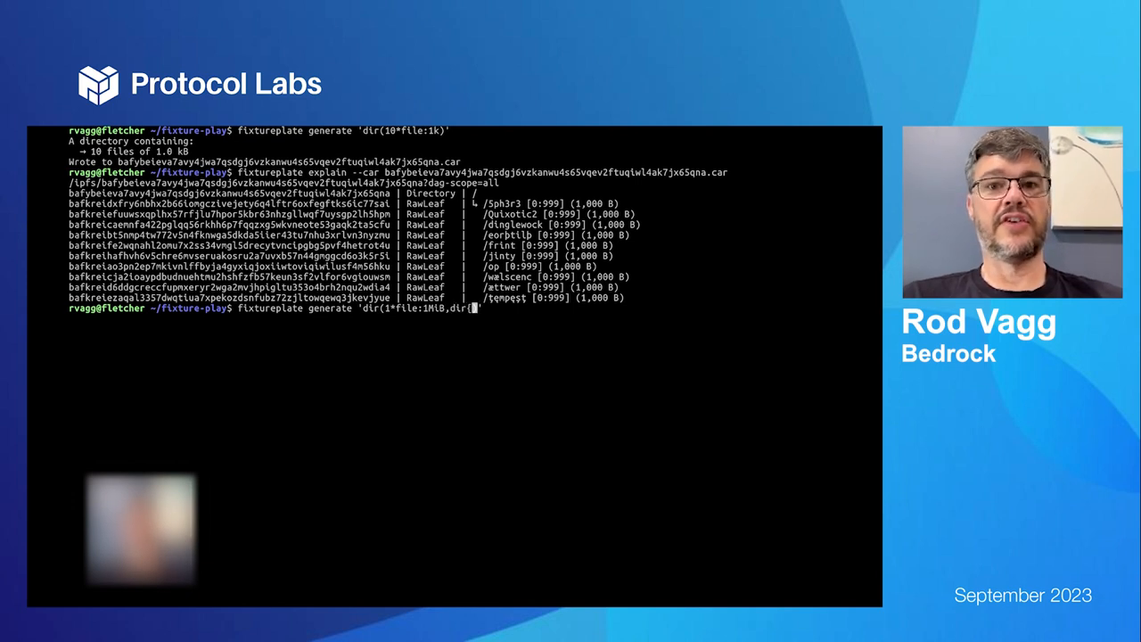
type("sharded)]")
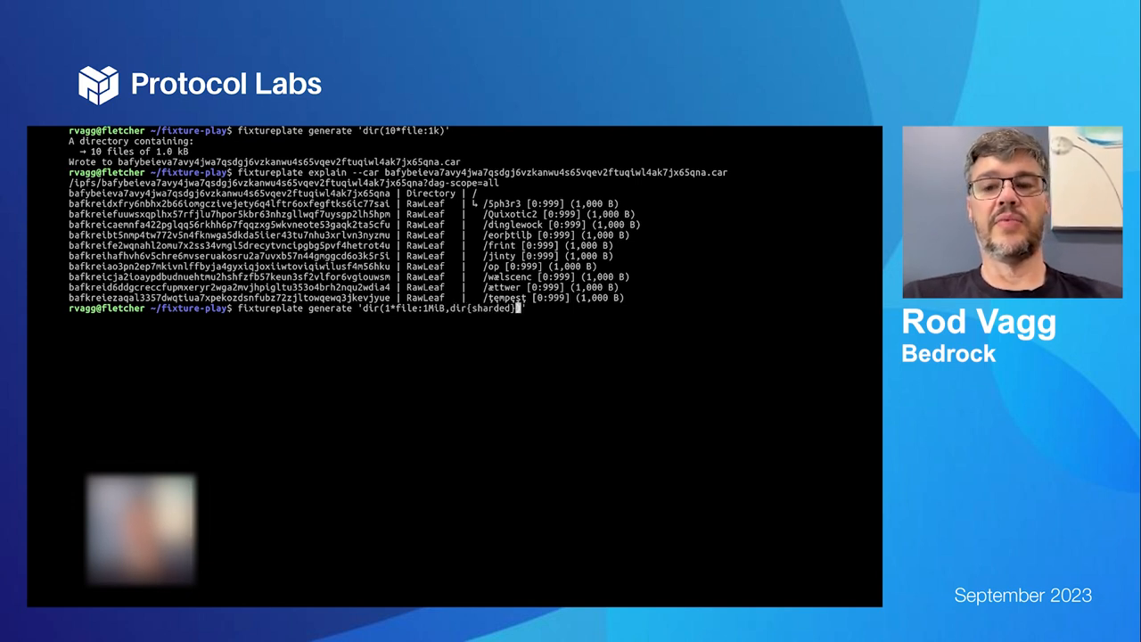
type("(")
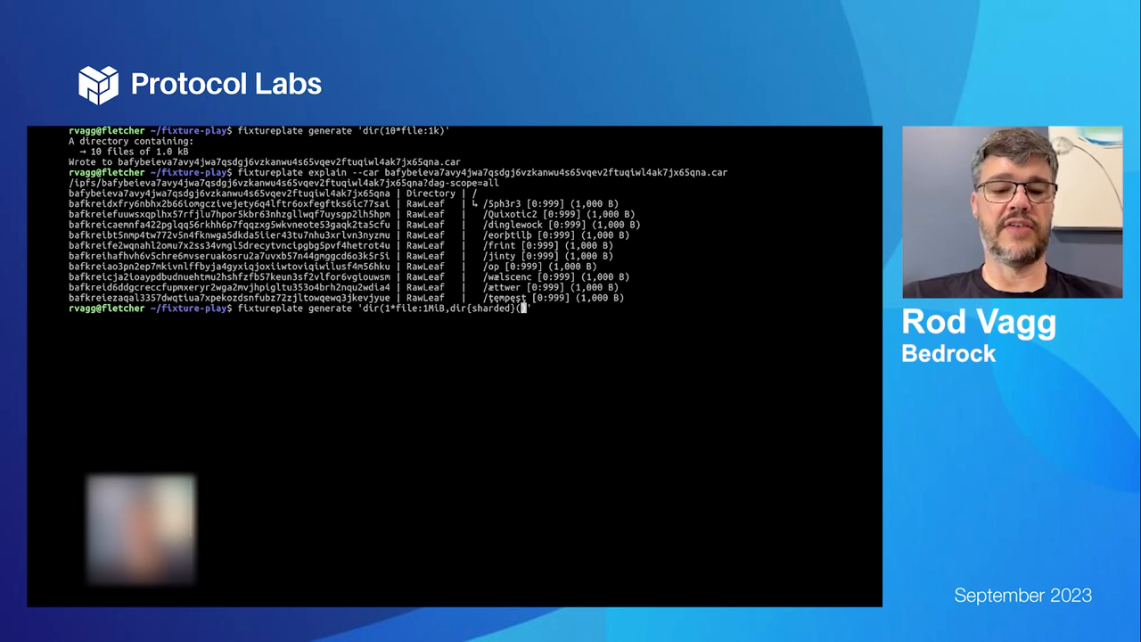
type("20")
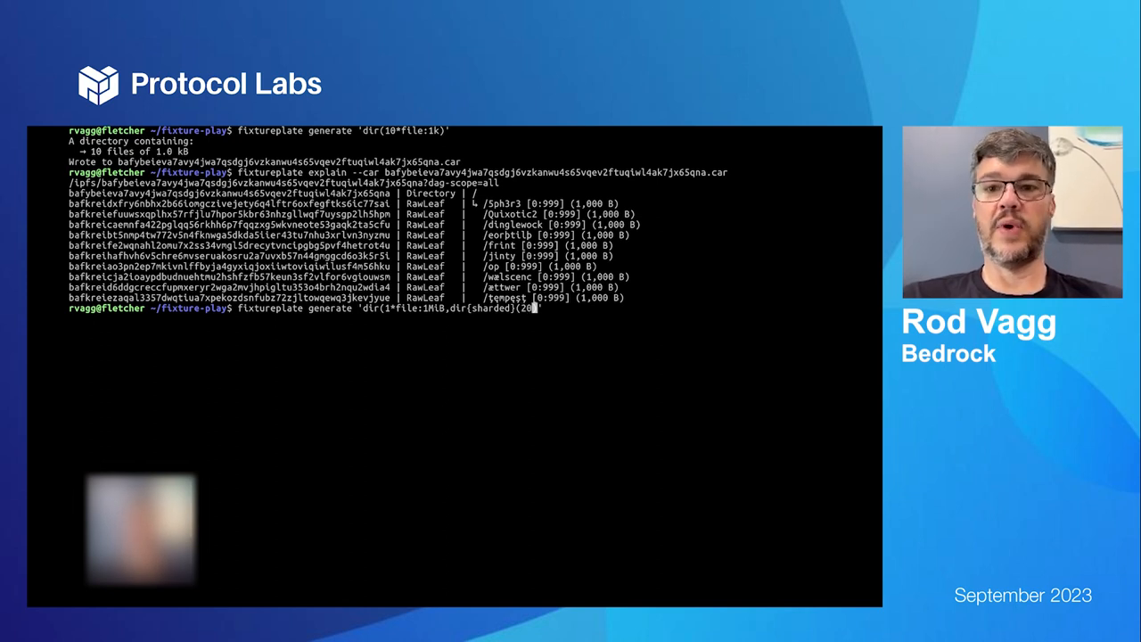
type("~2")
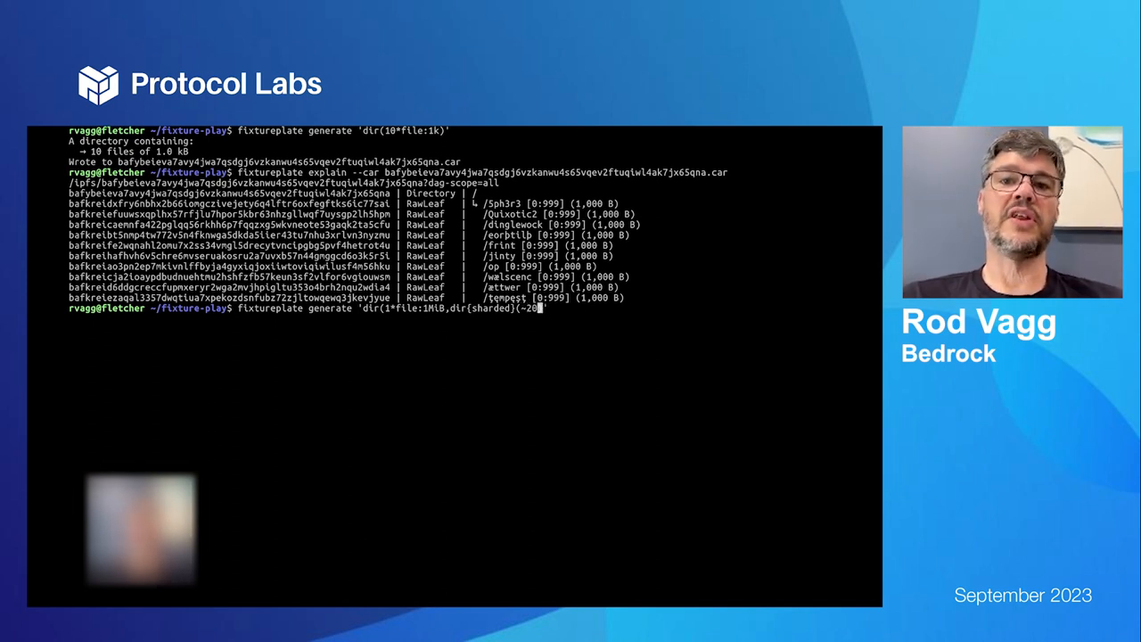
type("*file:")
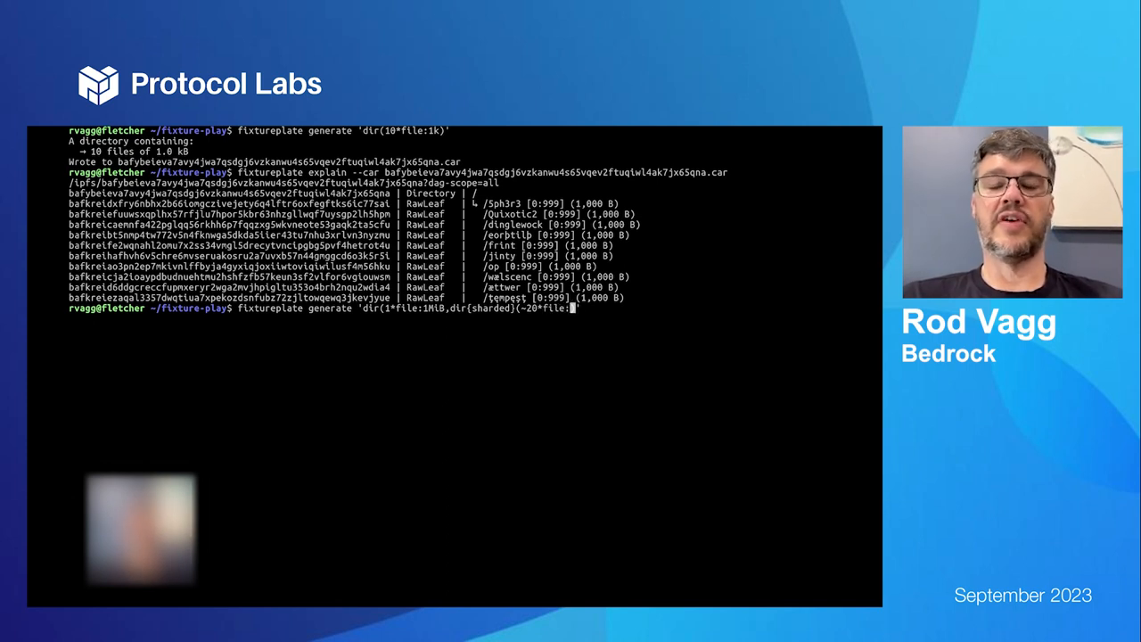
type("~10))")
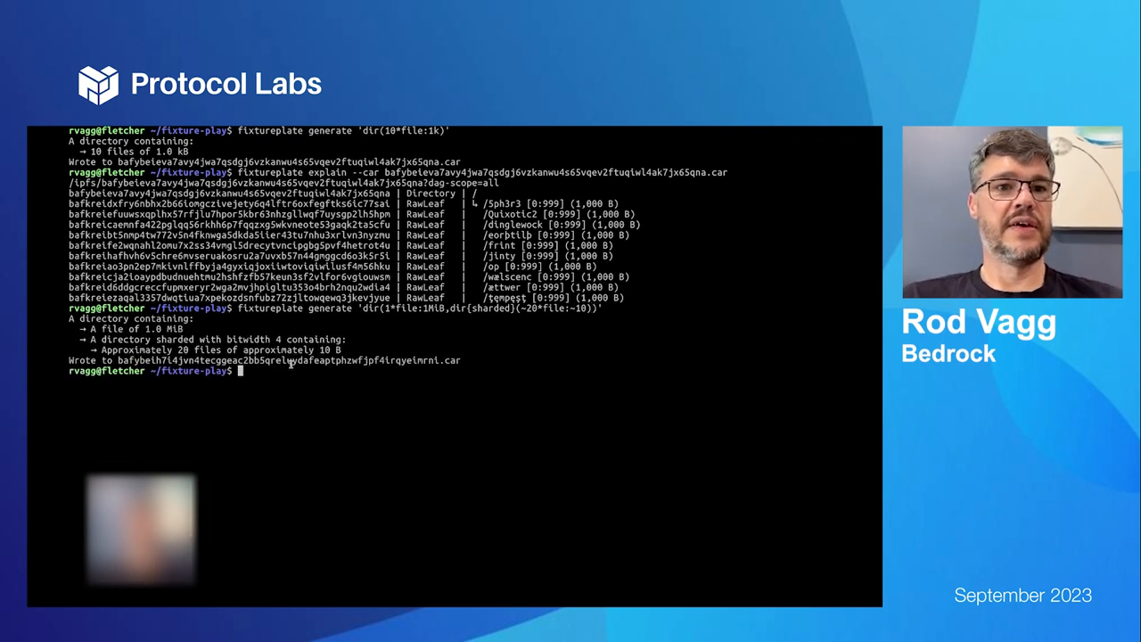
type("fixtureplate explain")
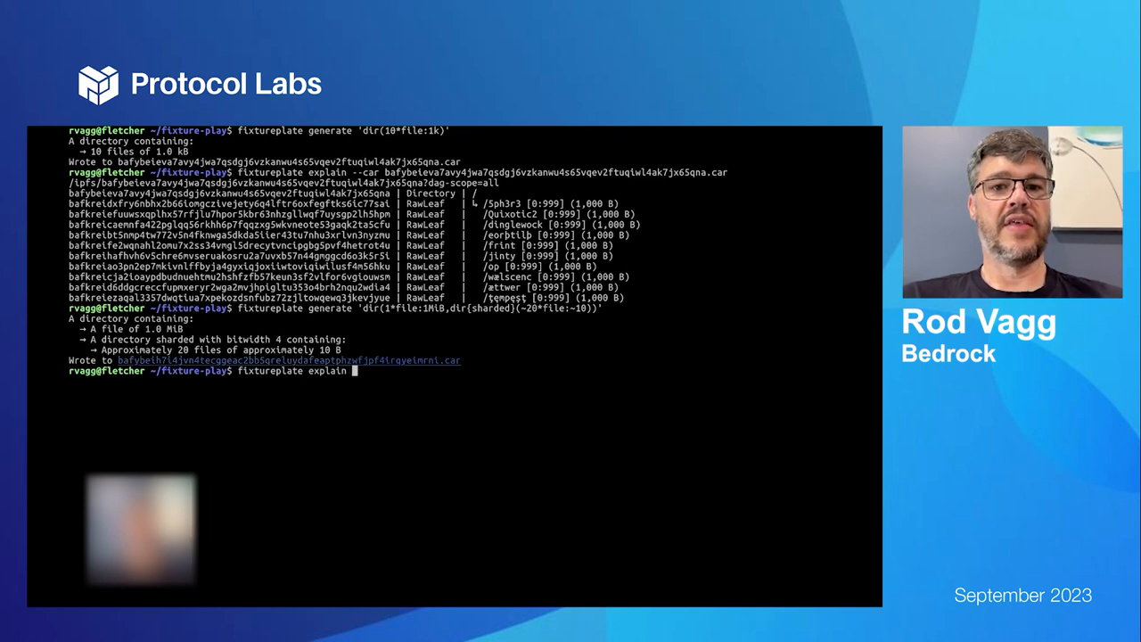
Explain bafybeih7i4….car, then rerun it scoped to --path /H/Whippersnapper9
type("bafybeih7i4jvn4tecggeac2bb5qreluydafeaptphzwfjpf4irqyeimrni.car")
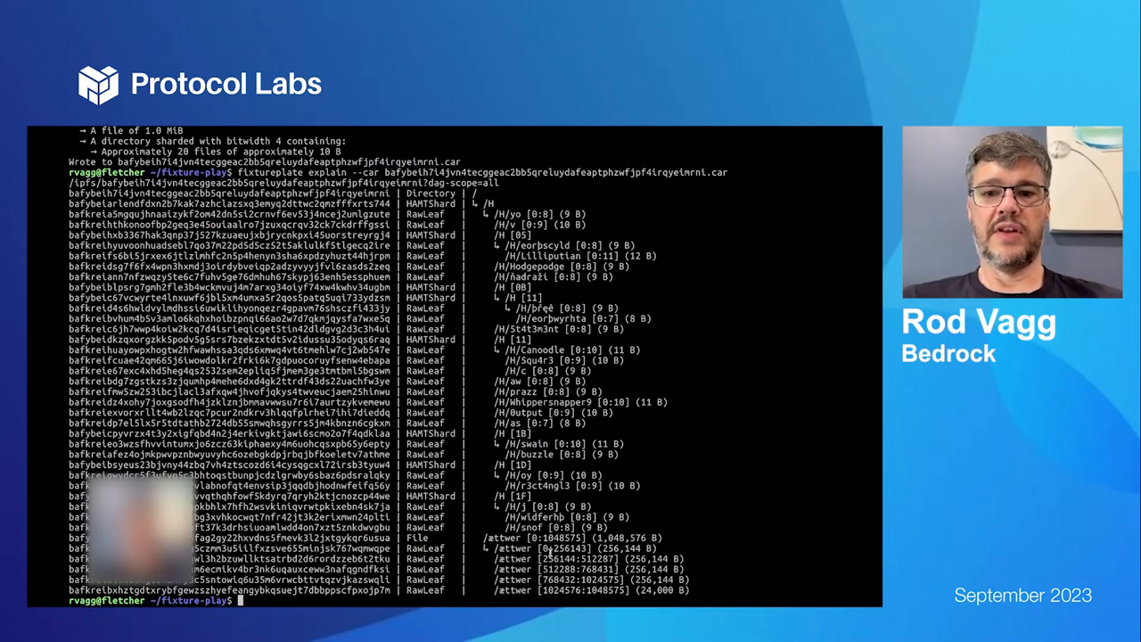
double_click(542, 402)
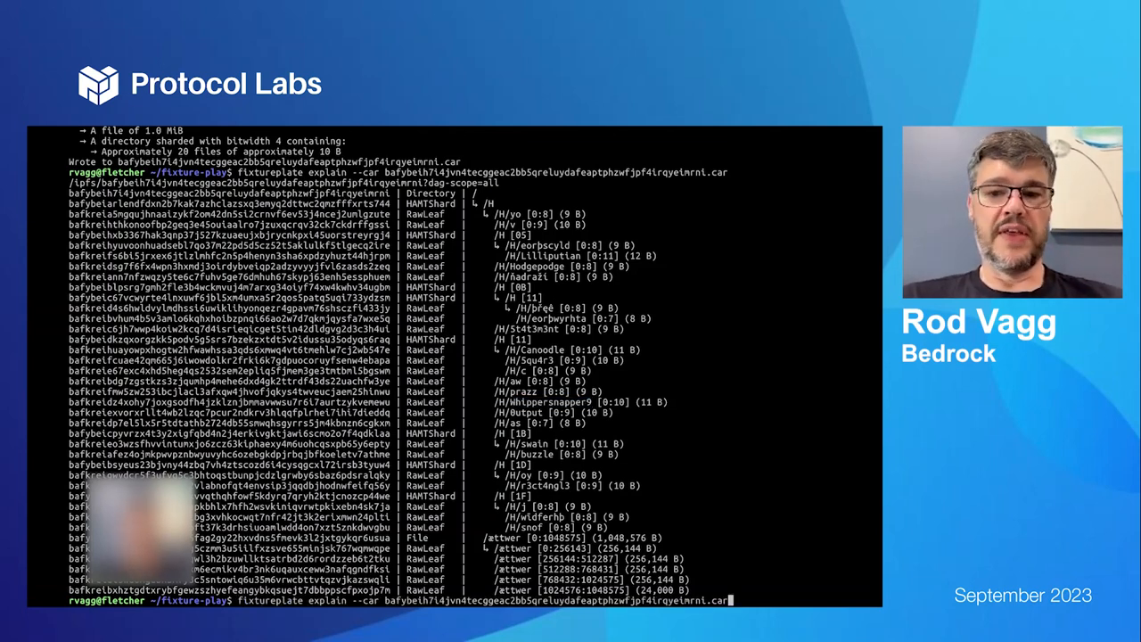
type("--path /H/Whippersnapper9")
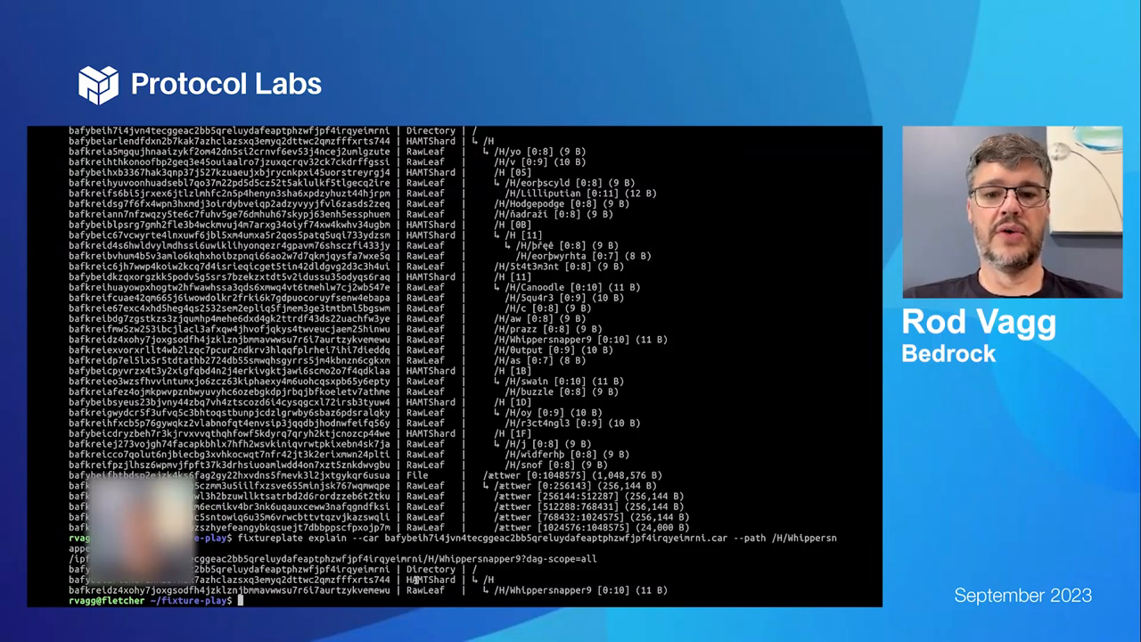
Scope explain to the ættwer file with byte range 768432:*
double_click(510, 485)
type("fixtureplate explain --car bafybeih7i4jvn4tecggeac2bb5qreluydafeaptphzwfjpf4irqyeimrni.car --path /ættwer ")
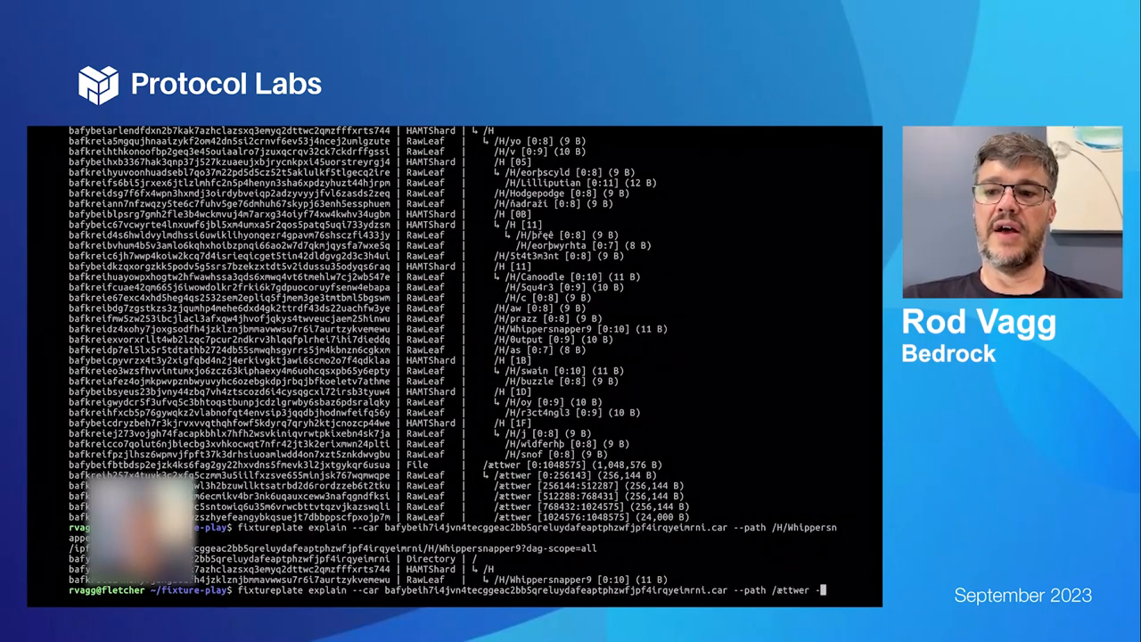
type("--bytes")
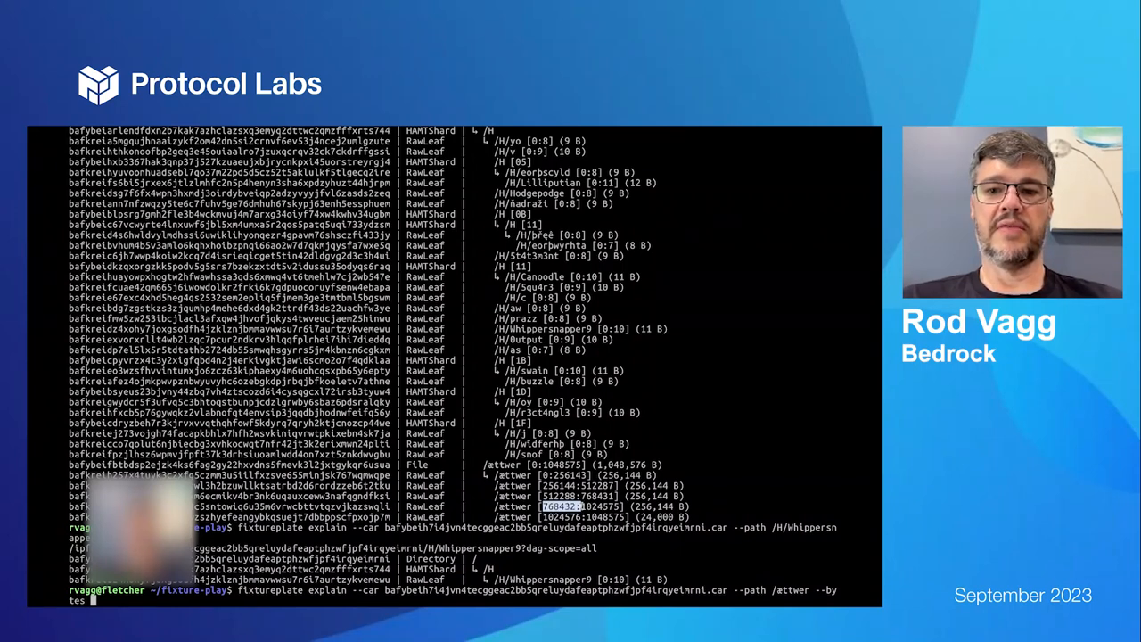
type("768432:*")
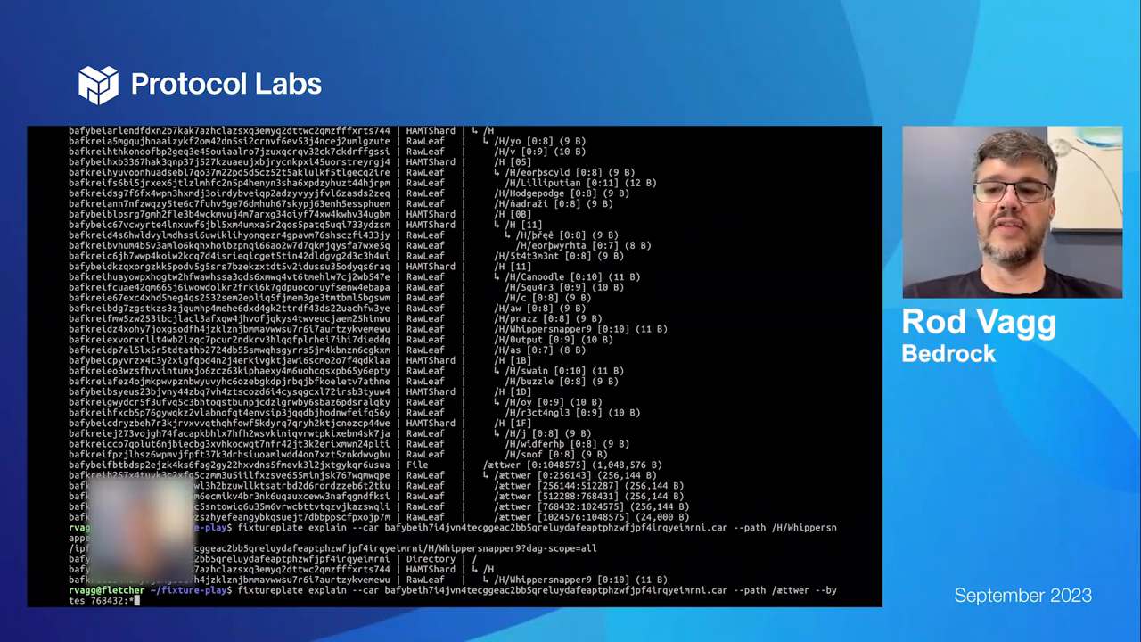